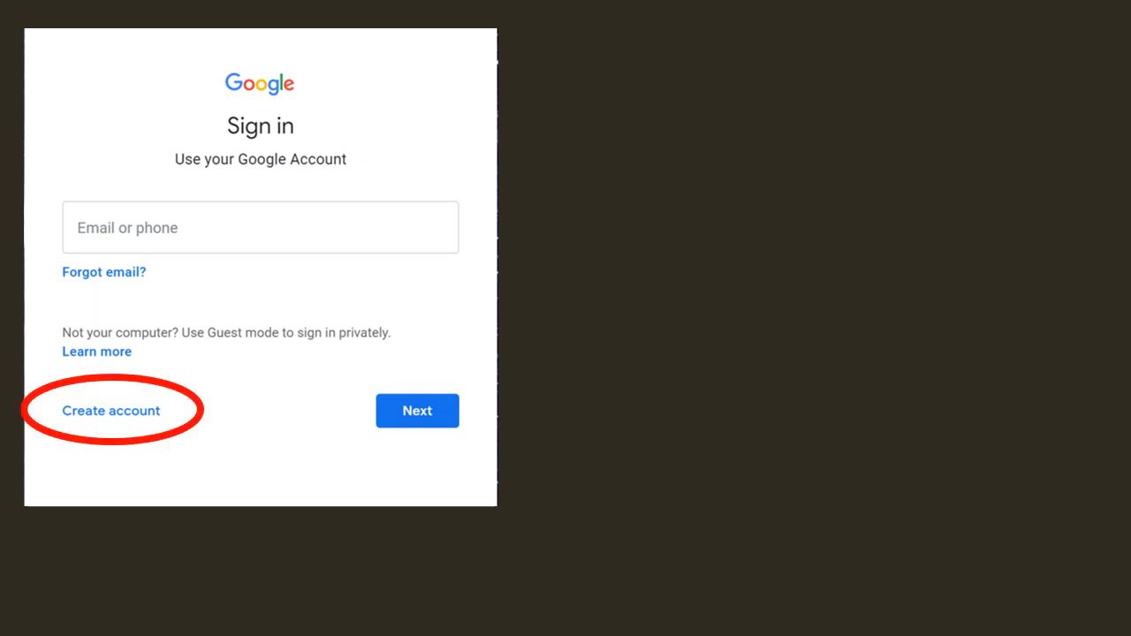
Start a new Google account for myself rather than for a business
left_click(681, 463)
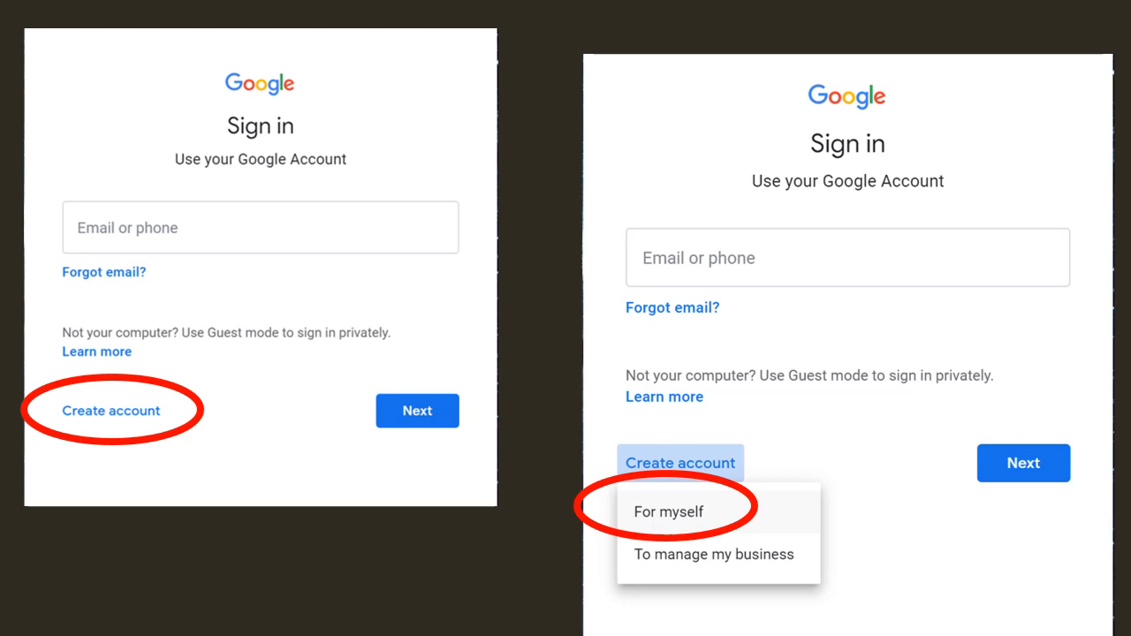
left_click(669, 510)
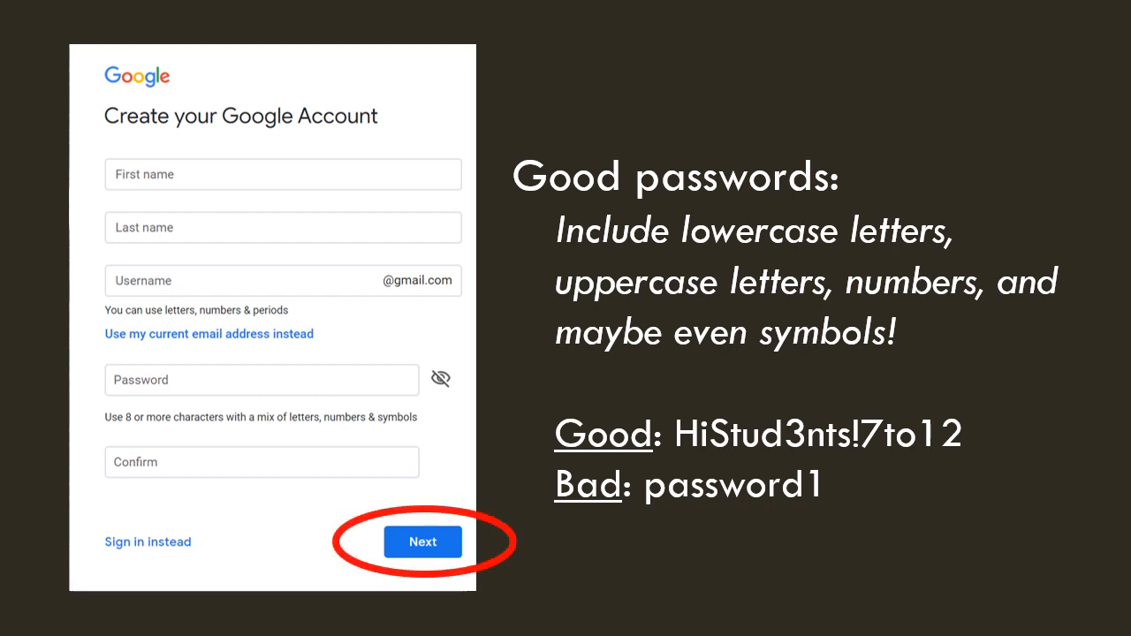
Continue past phone and recovery email to the birthday and gender details
left_click(423, 542)
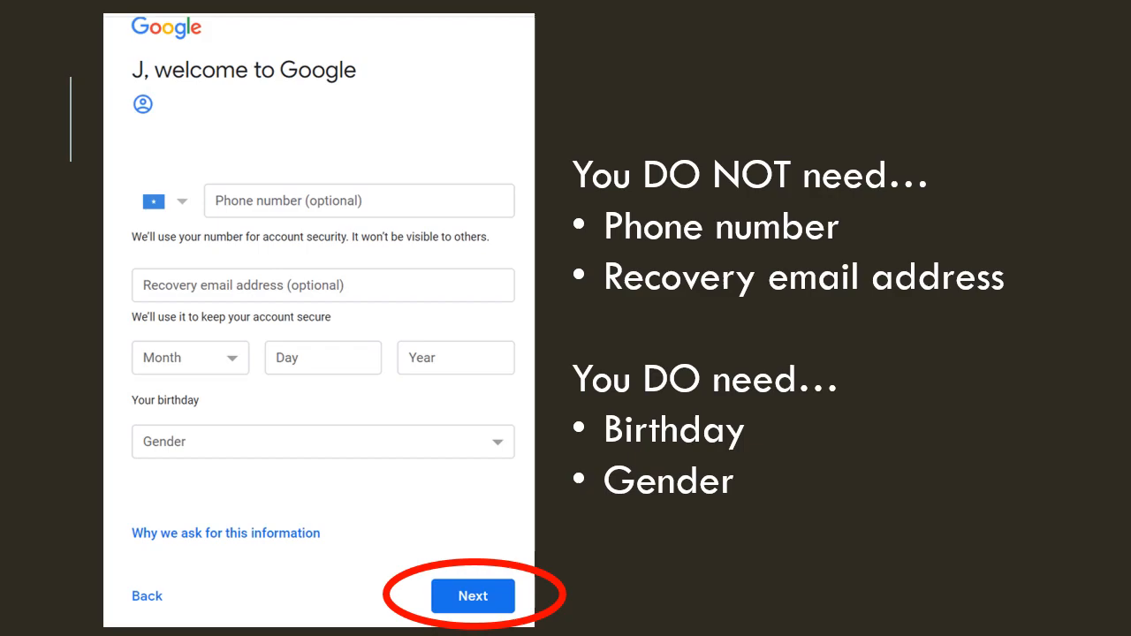
Continue to the under-13 parent-linking page, then the browser slide with the apps launcher
left_click(472, 595)
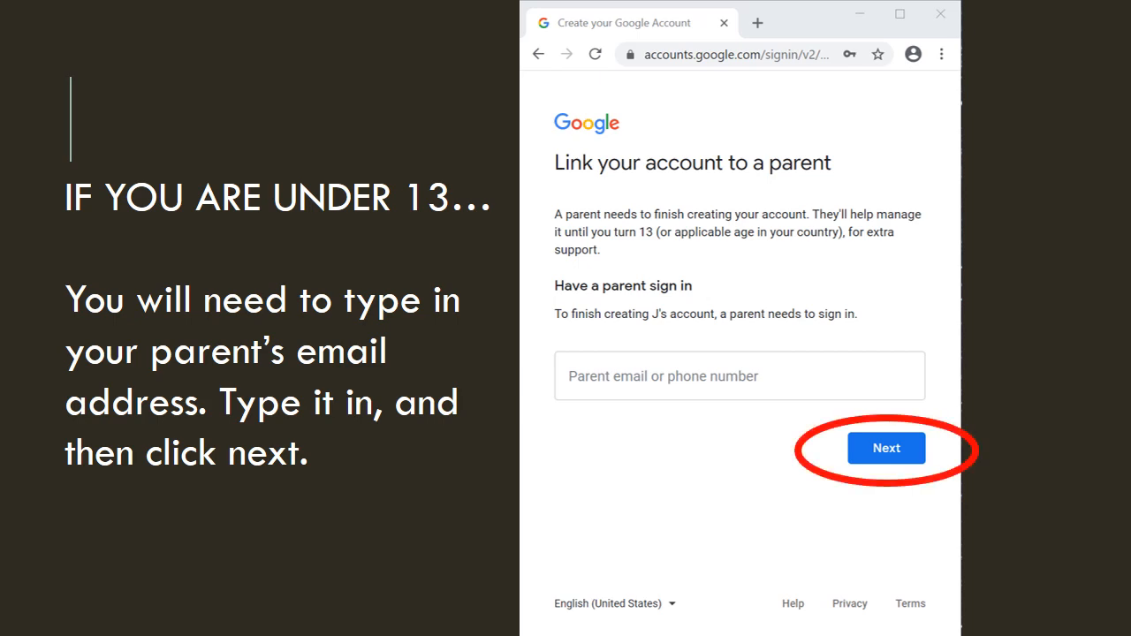
left_click(886, 448)
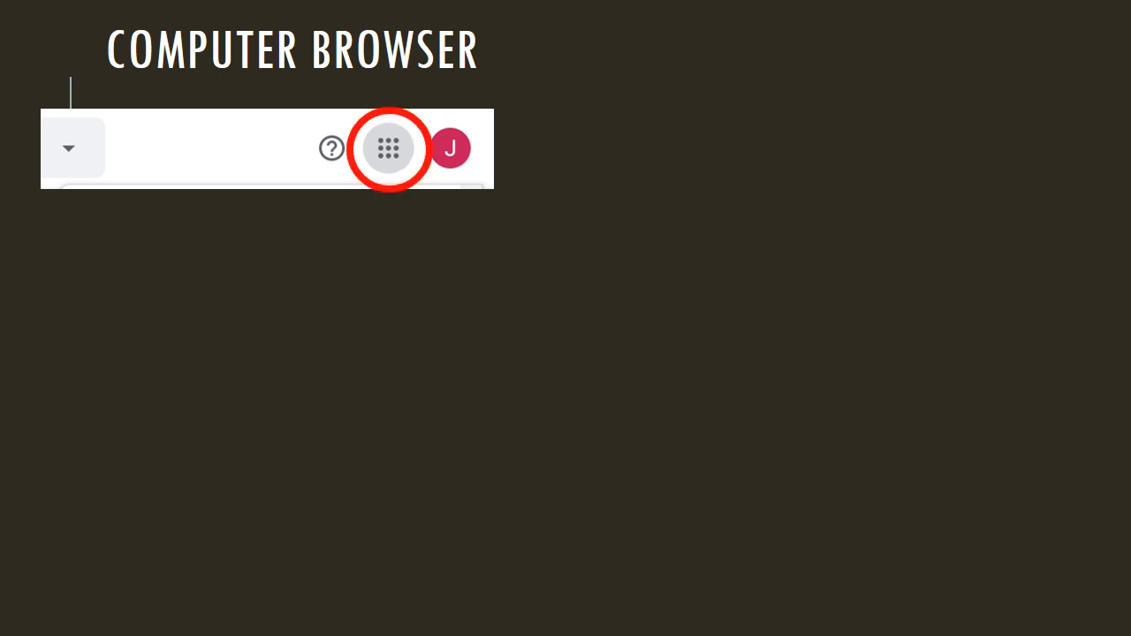
Show the Google apps menu where Classroom is listed
left_click(387, 147)
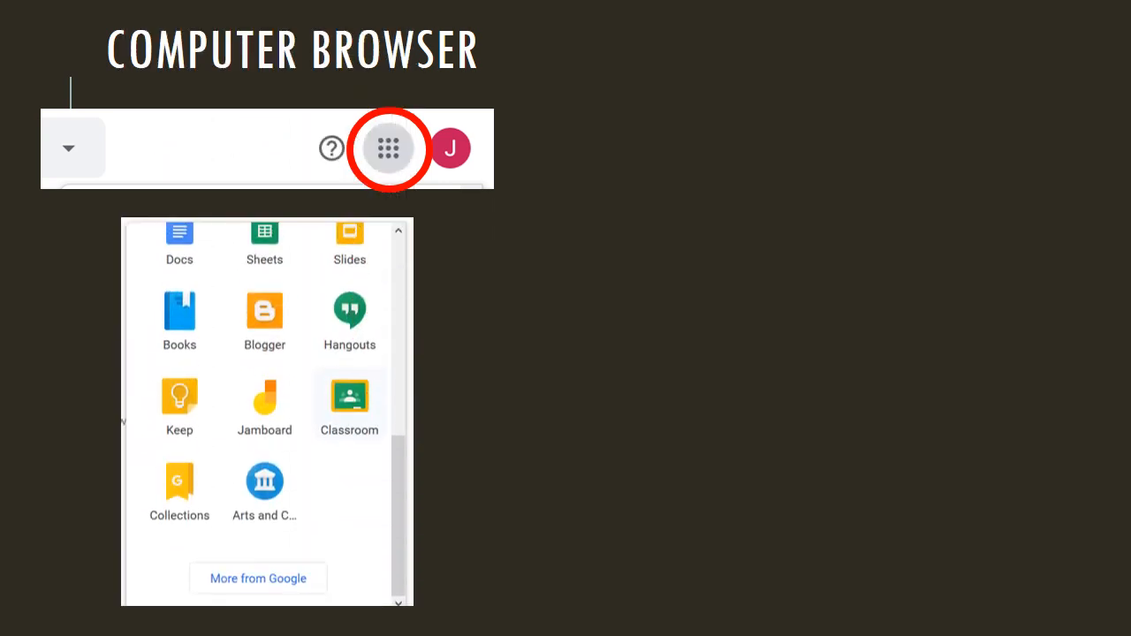
mouse_move(349, 405)
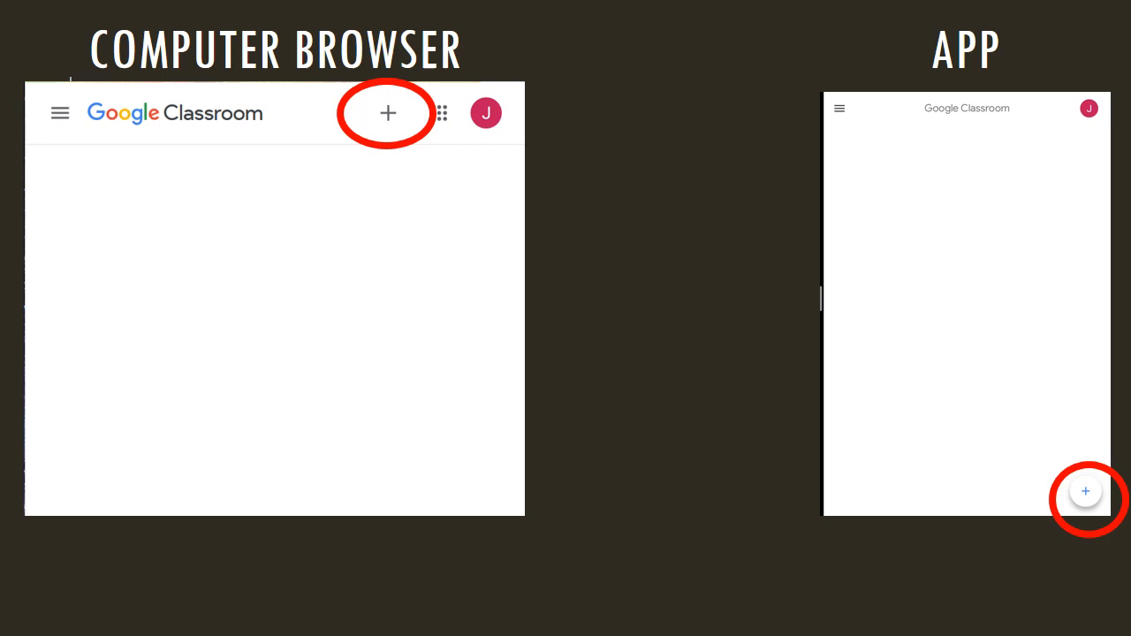
Reveal the Join class / Create class choices from the + button
left_click(387, 113)
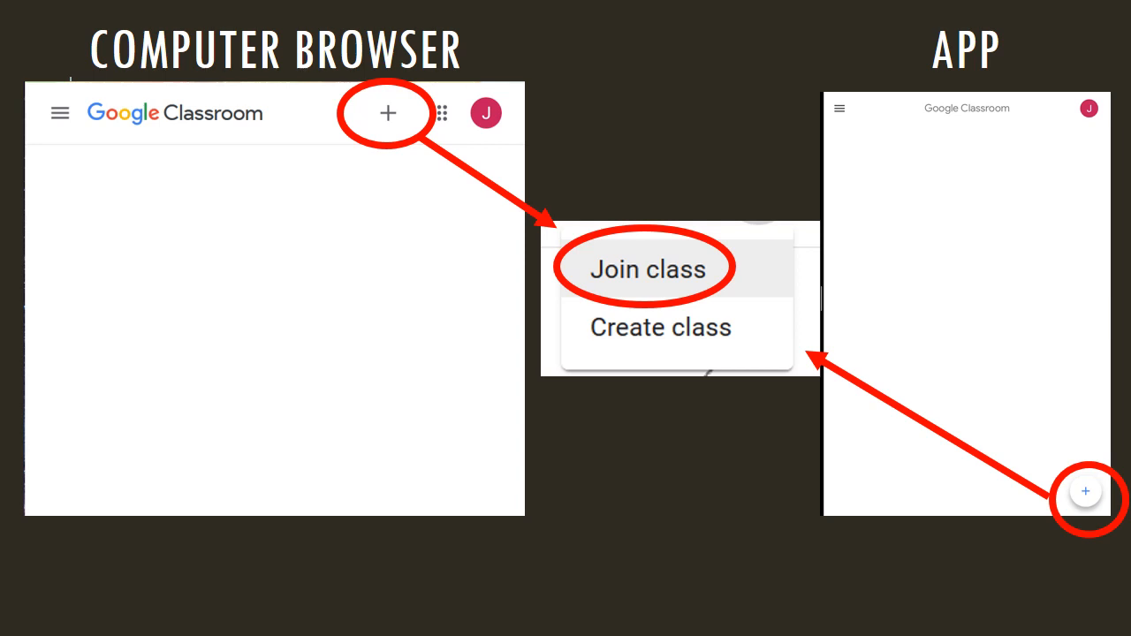
left_click(646, 269)
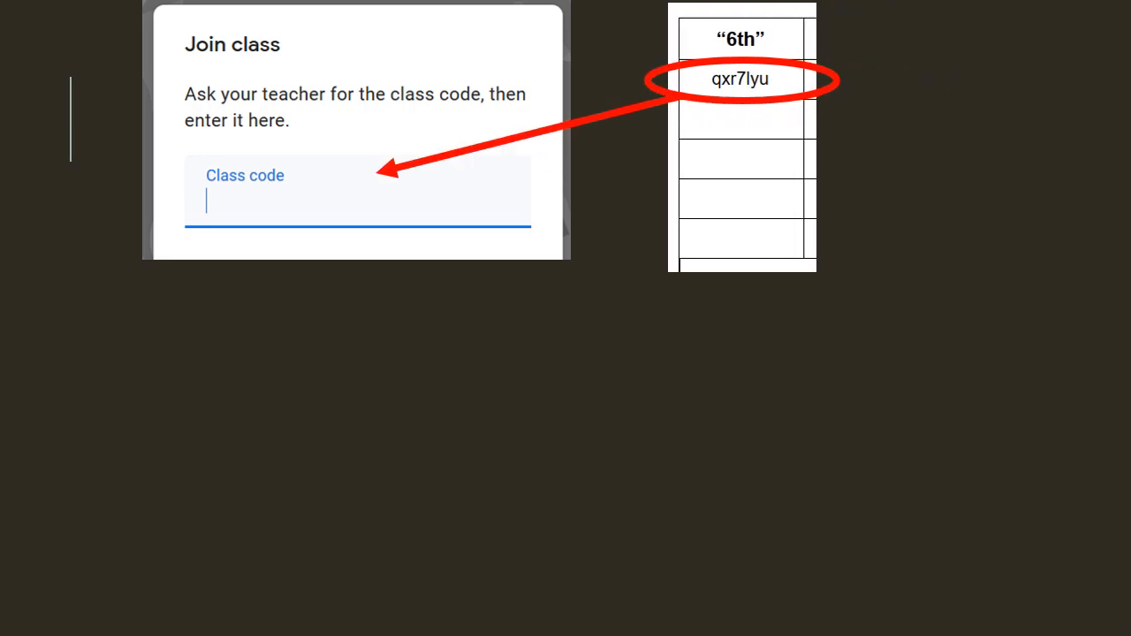
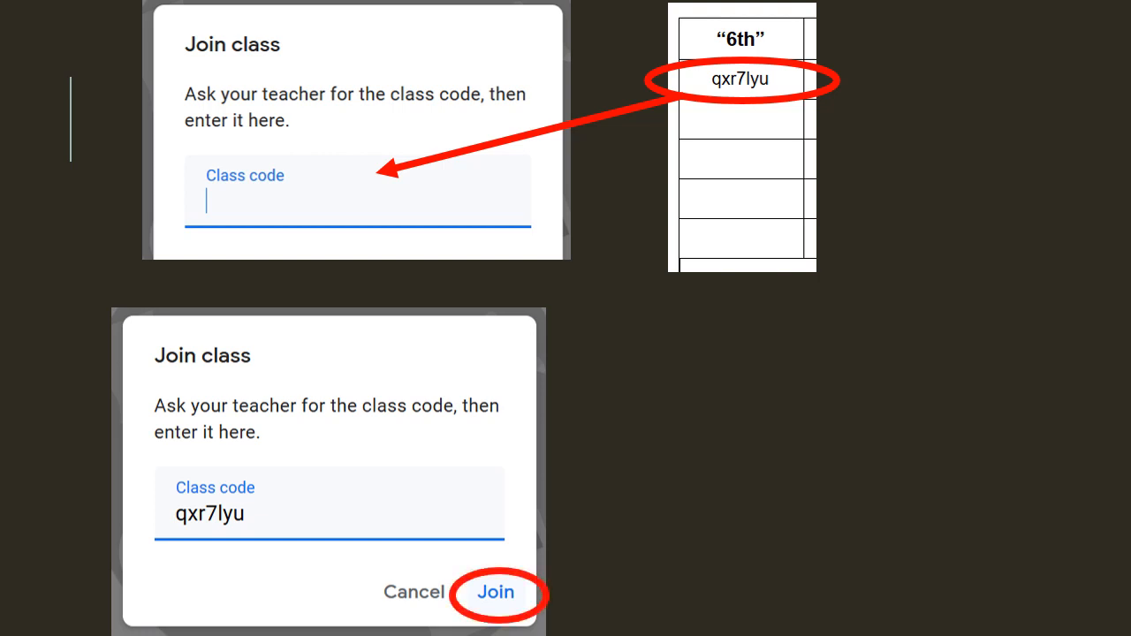
left_click(495, 592)
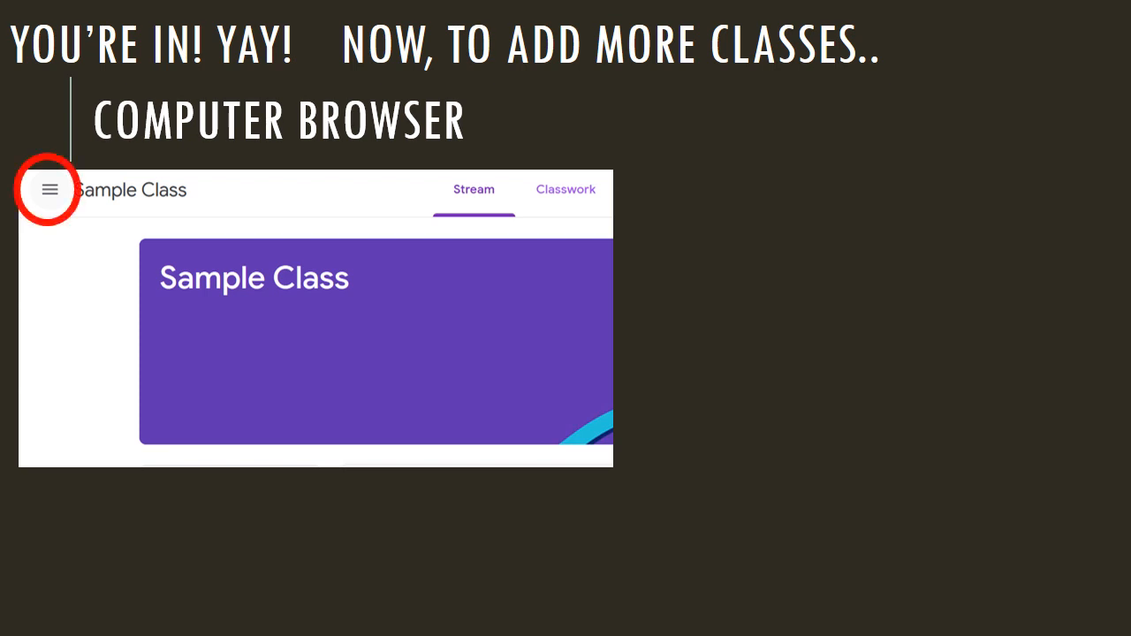
Show the side menu listing Classes, Calendar, To-do and Sample Class
left_click(49, 189)
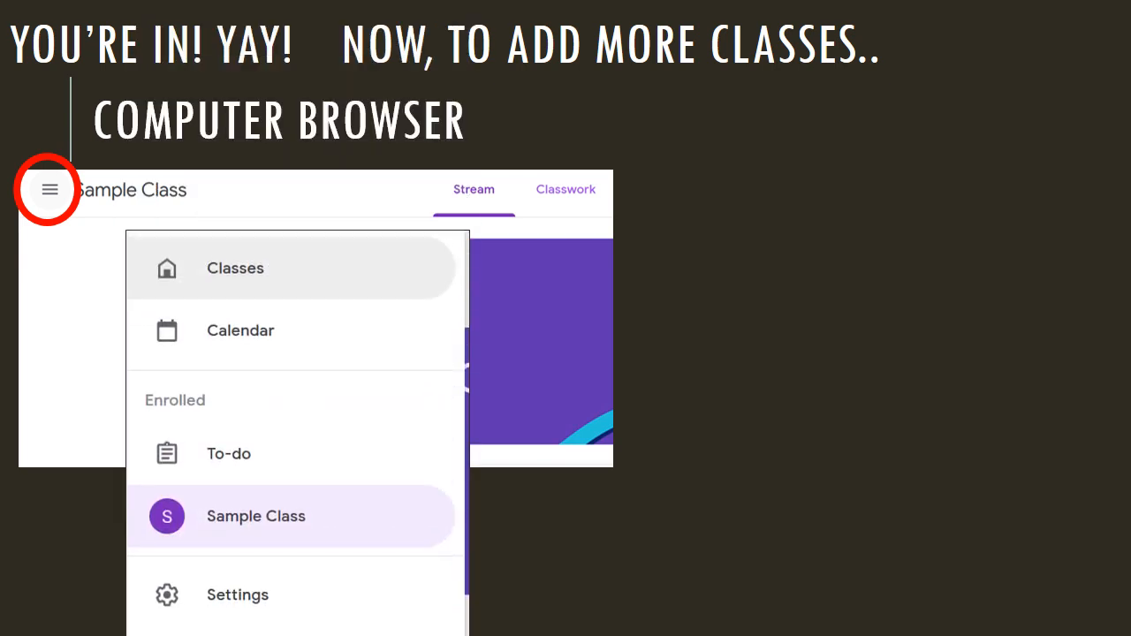